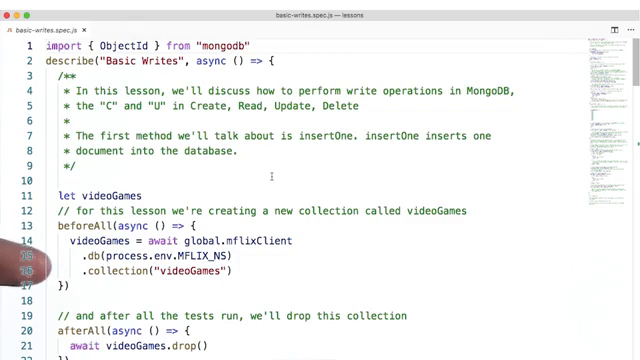
{"action": "scroll", "scroll_direction": "down", "scroll_amount": 3}
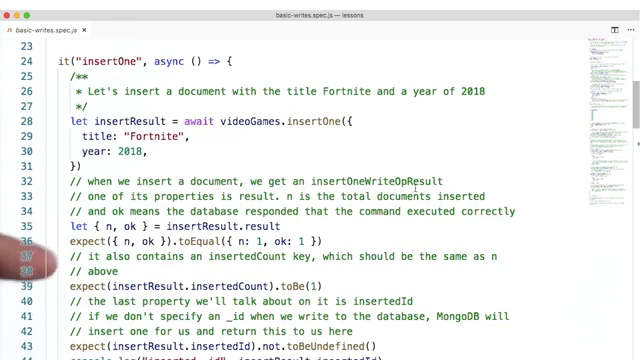
{"action": "scroll", "scroll_direction": "down", "scroll_amount": 3}
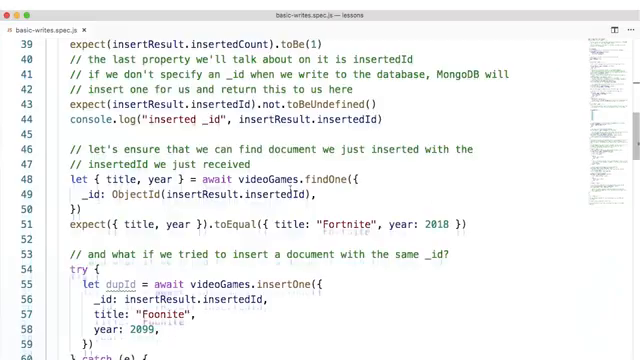
{"action": "scroll", "scroll_direction": "down", "scroll_amount": 3}
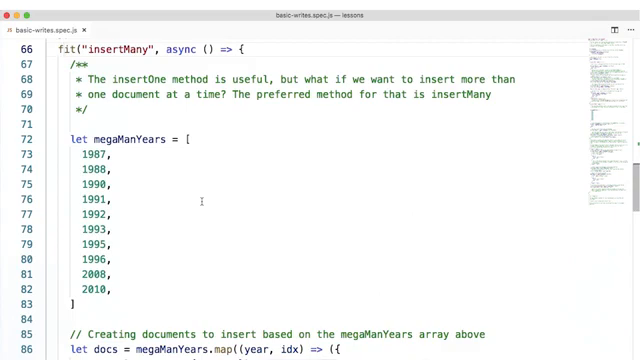
{"action": "scroll", "scroll_direction": "down", "scroll_amount": 3}
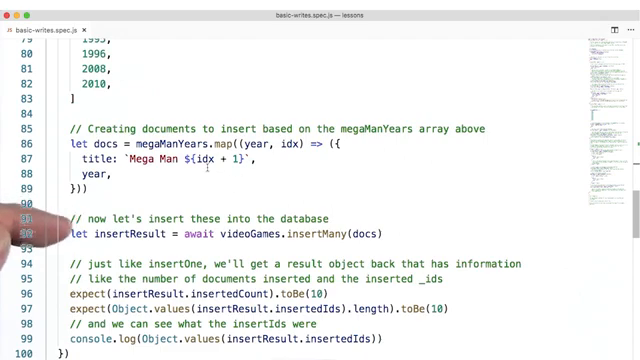
{"action": "scroll", "scroll_direction": "down", "scroll_amount": 3}
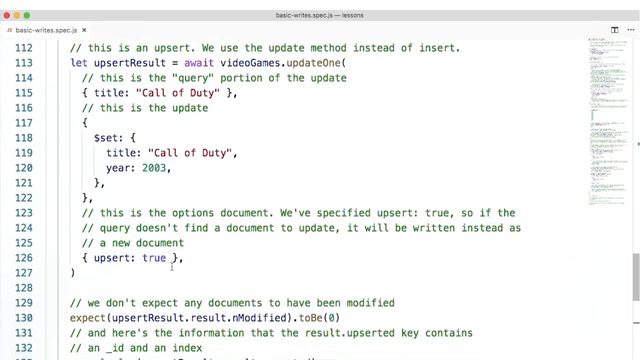
{"action": "scroll", "scroll_direction": "down", "scroll_amount": 3}
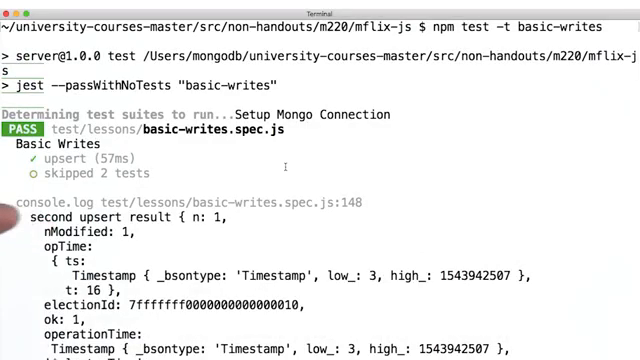
{"action": "scroll", "scroll_direction": "down", "scroll_amount": 3}
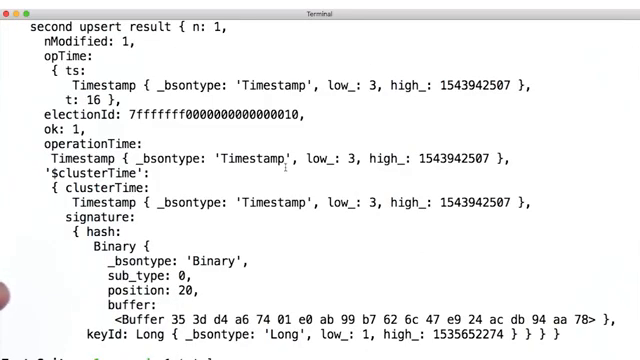
{"action": "scroll", "scroll_direction": "down", "scroll_amount": 3}
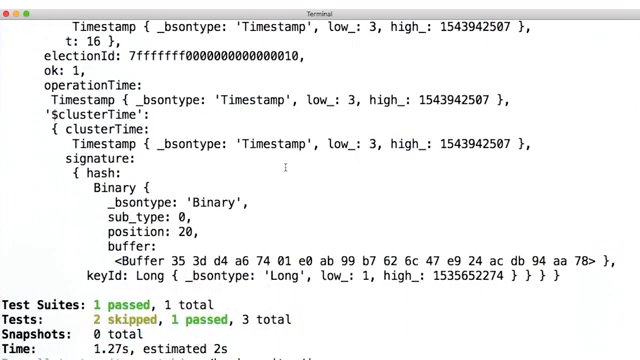